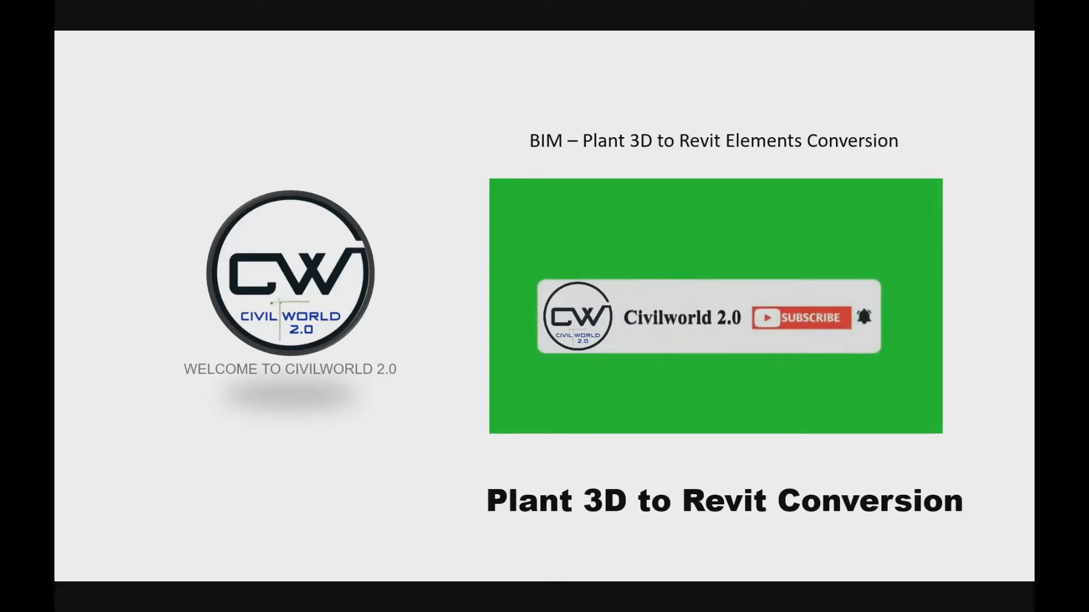
# Advance past the Plant 3D to Revit title card to the Plant 3D Start page
pyautogui.click(799, 318)
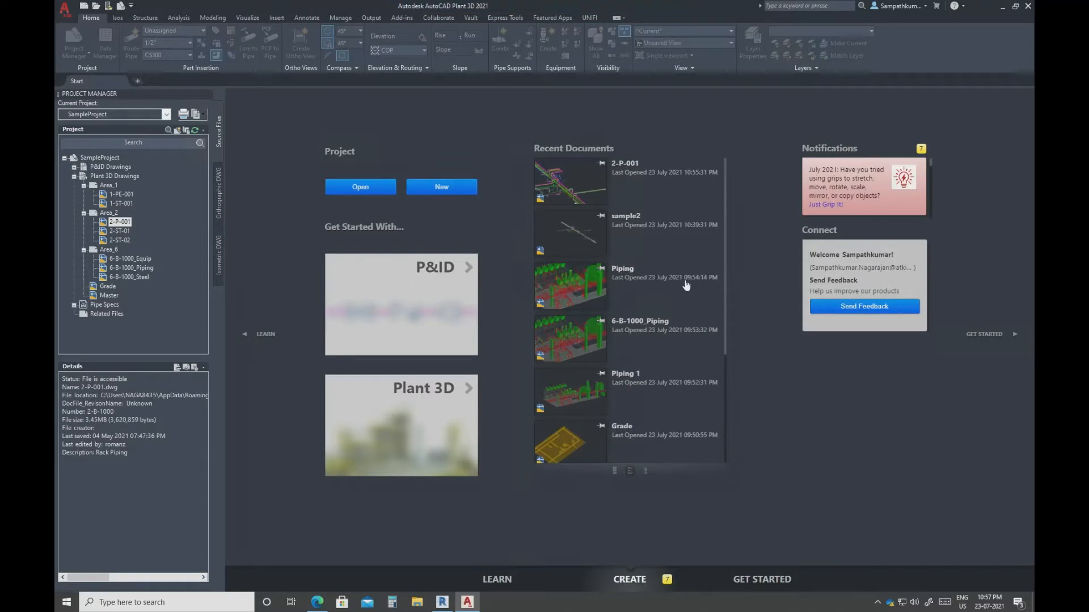
# Open drawing 2-P-001 from the Project Manager and begin a SAVEAS copy
pyautogui.rightClick(119, 222)
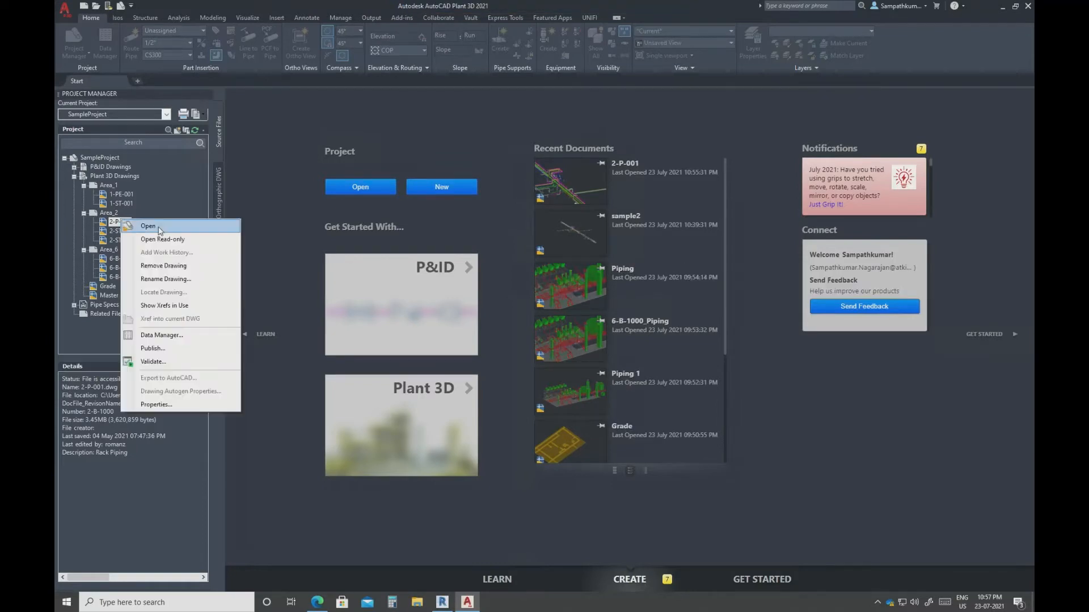
pyautogui.click(148, 226)
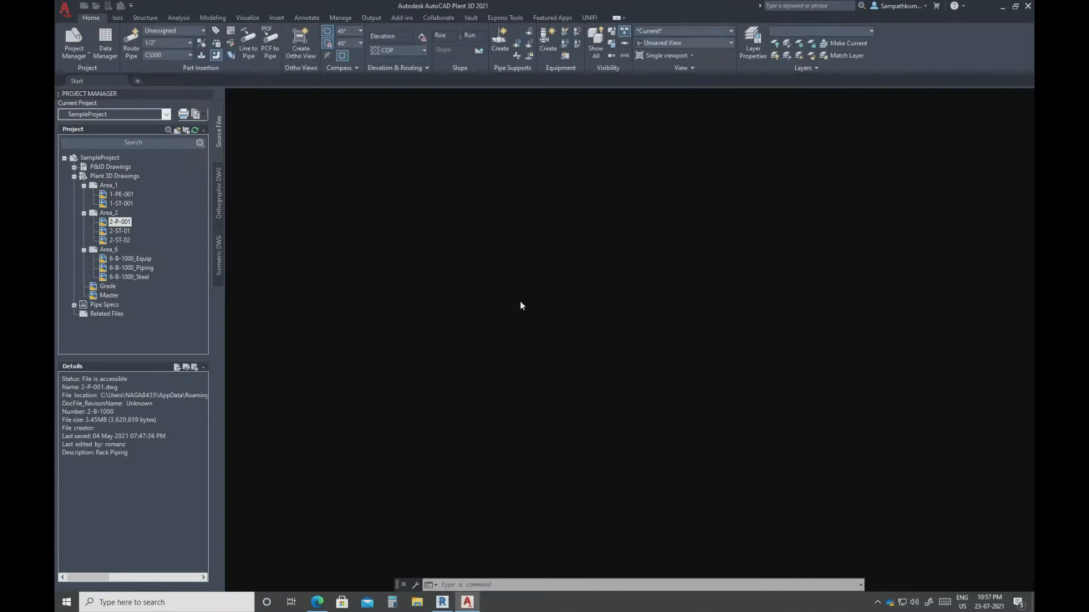
pyautogui.doubleClick(119, 222)
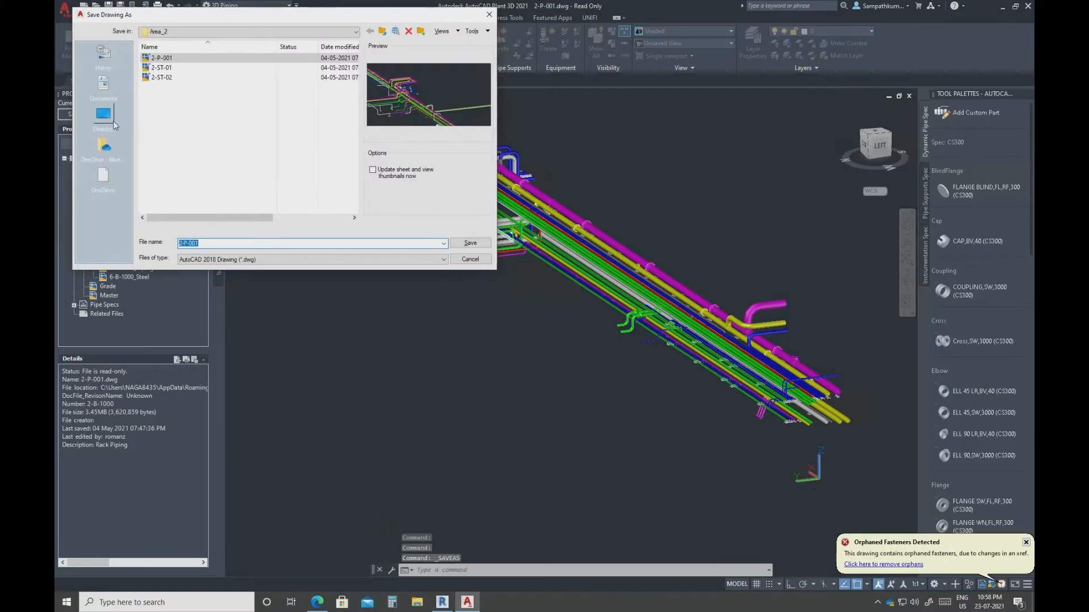
# Save the pipe-rack drawing as Testing 1 in the Desktop P3D to Revit folder
pyautogui.click(103, 114)
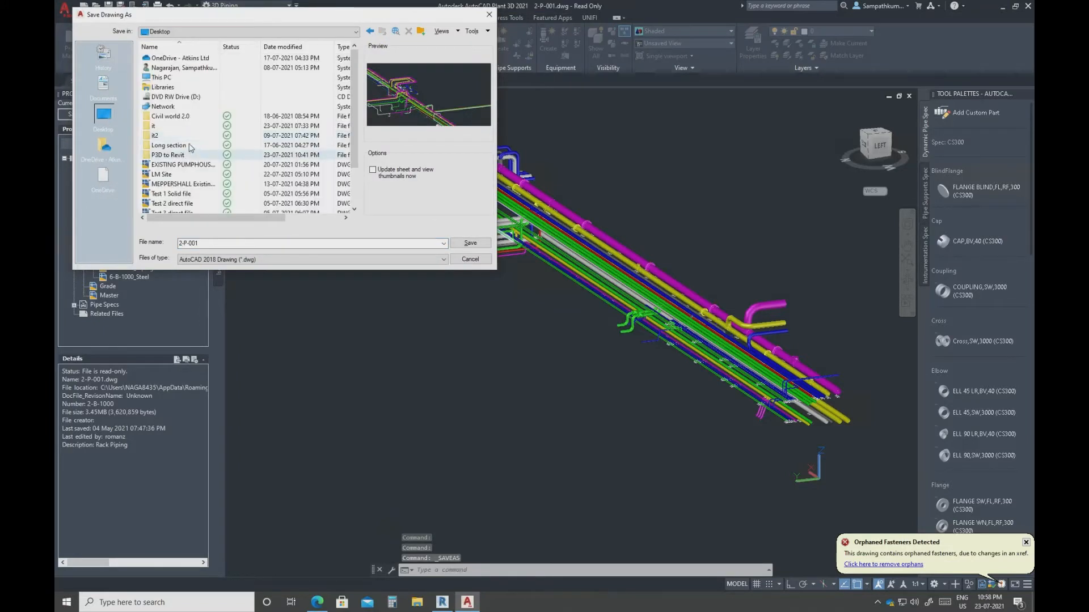
pyautogui.doubleClick(168, 154)
pyautogui.write('Testing 1')
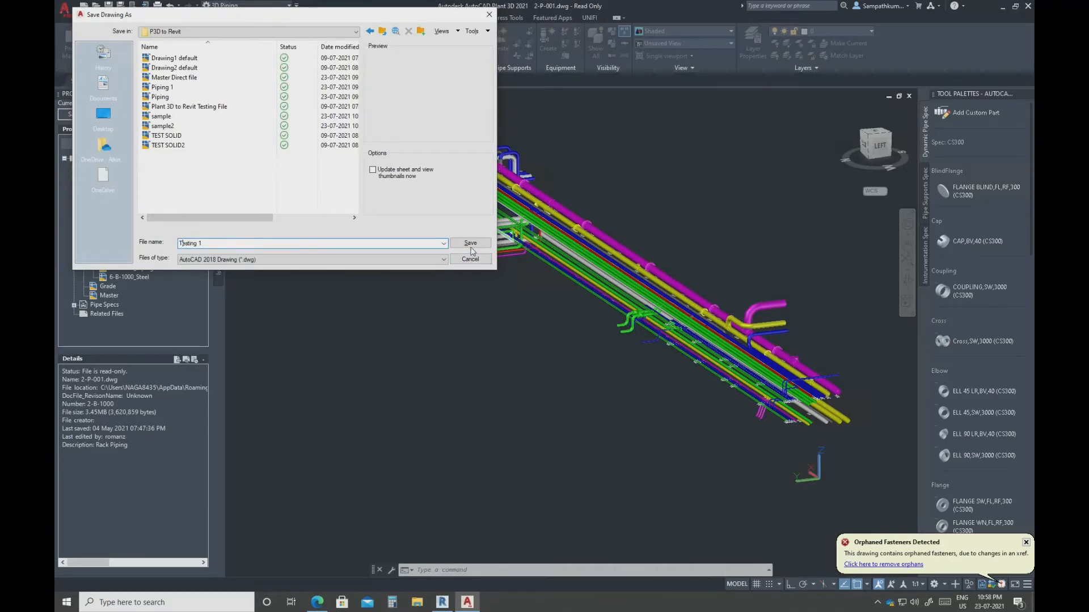
pyautogui.click(470, 242)
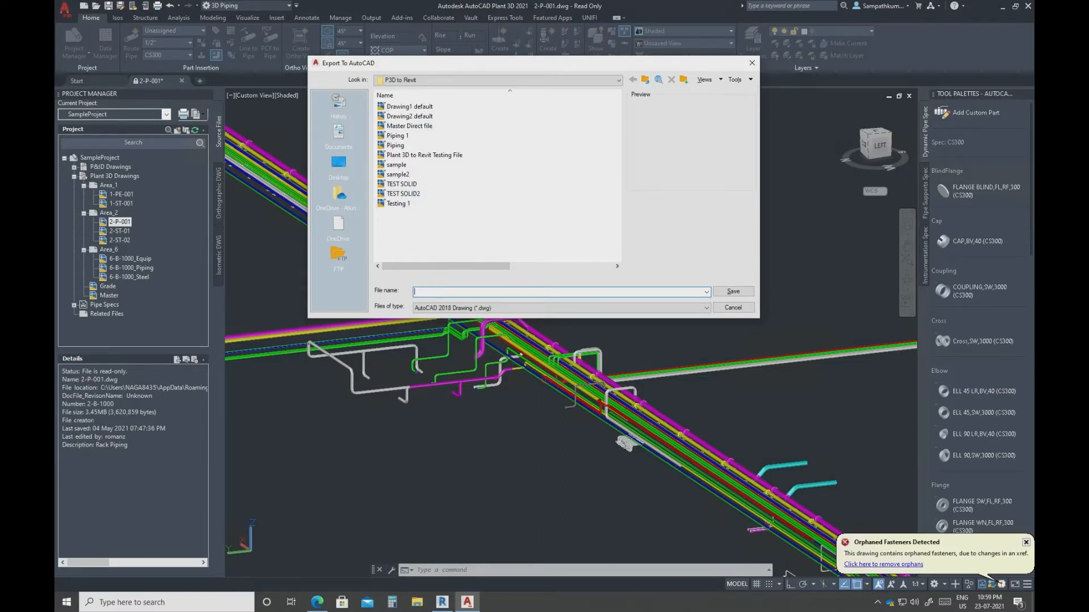
# Export the model to AutoCAD as Testing 2 solid file in the P3D to Revit folder
pyautogui.write('test')
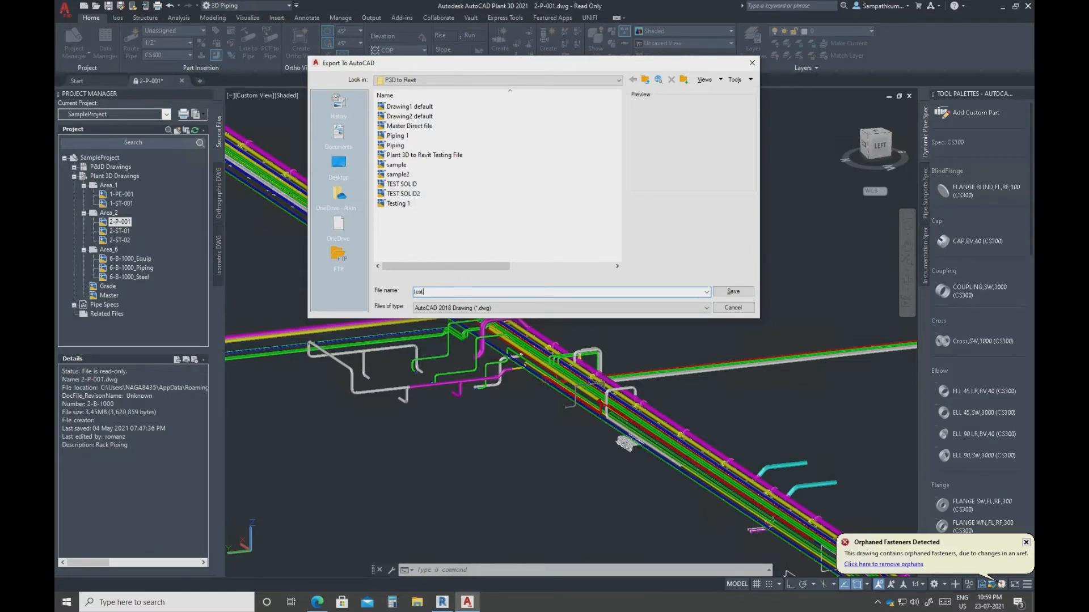
pyautogui.write('testing 2 solid file')
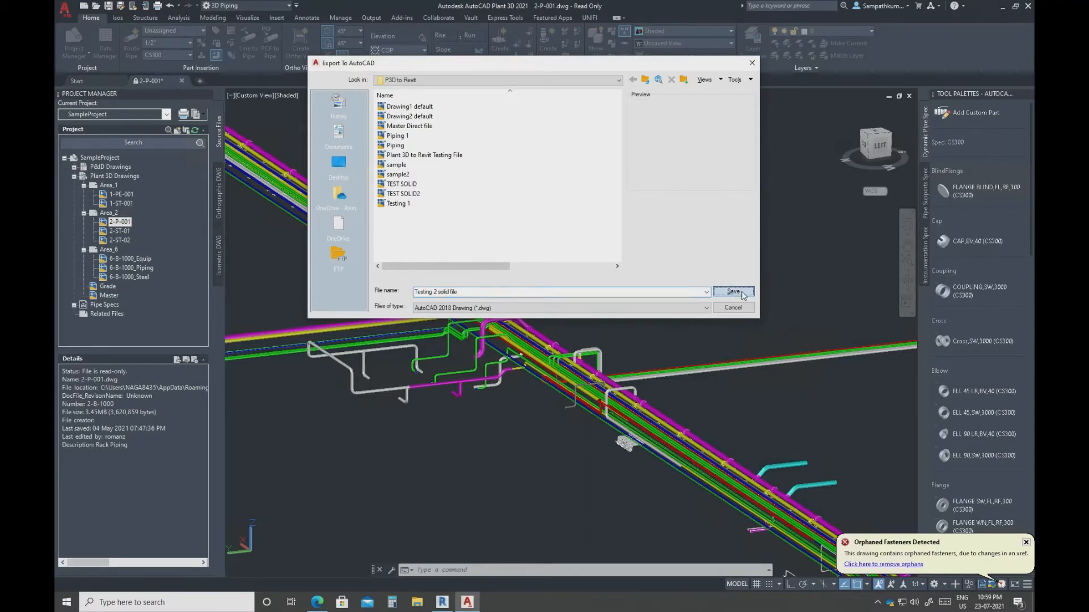
pyautogui.click(732, 291)
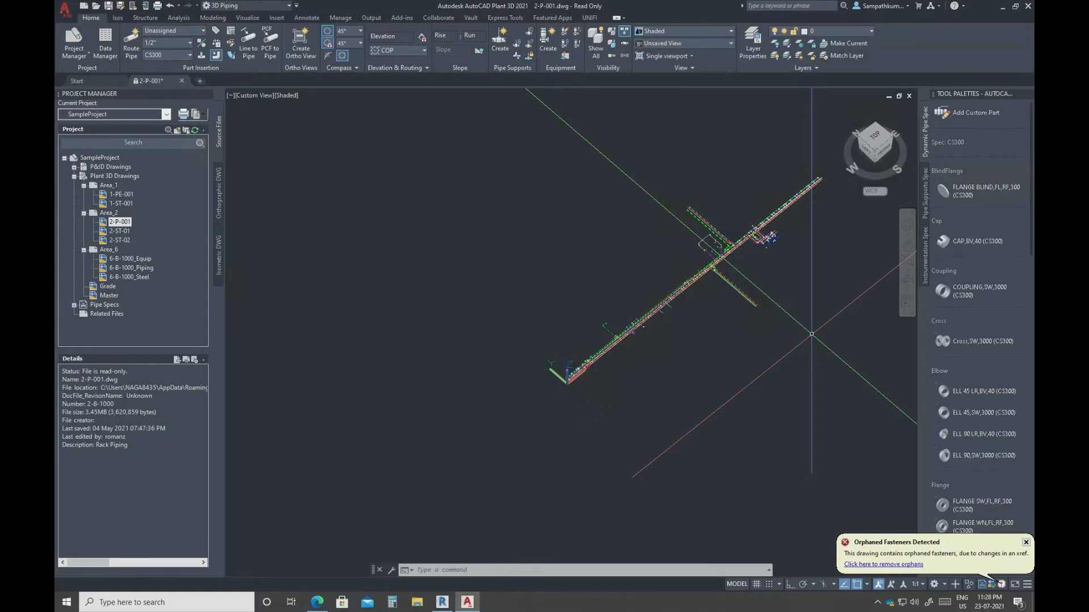
# Draw a circle centred at 0,0,0 around the near end of the pipe rack
pyautogui.write('c')
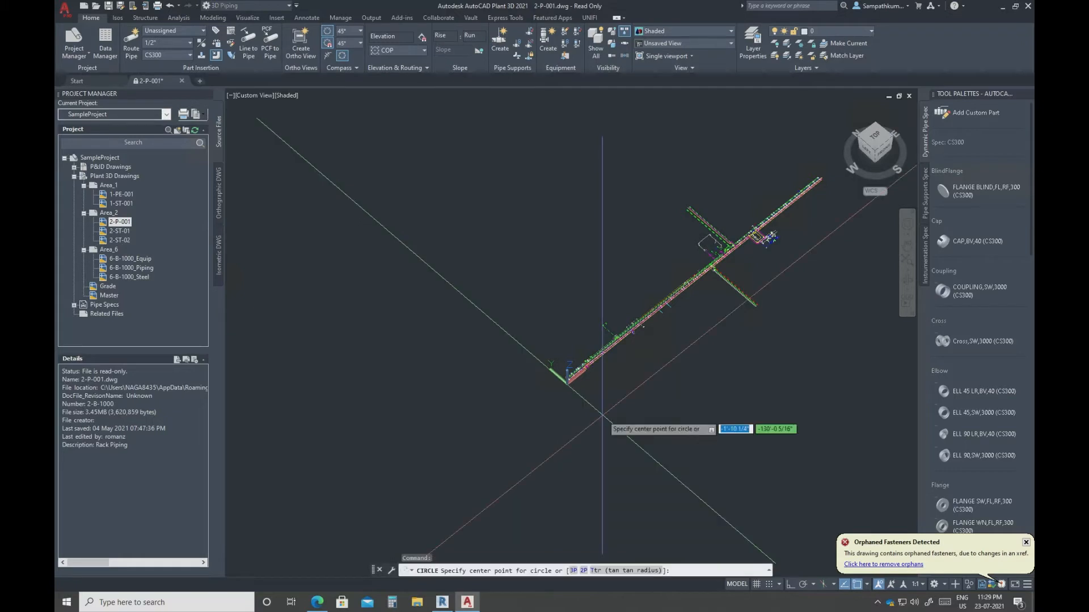
pyautogui.moveTo(602, 419)
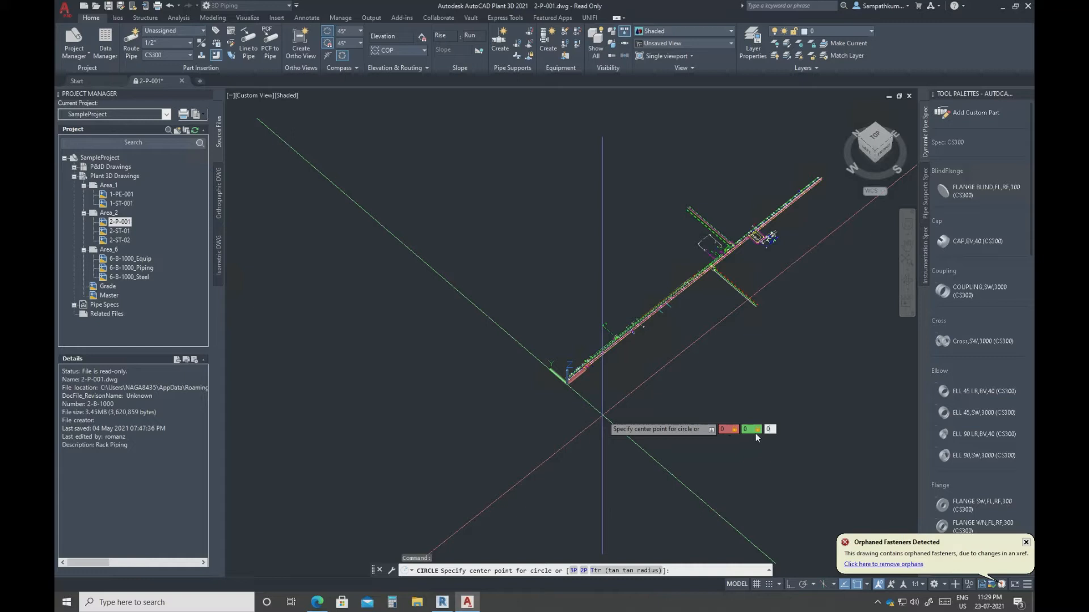
pyautogui.moveTo(784, 437)
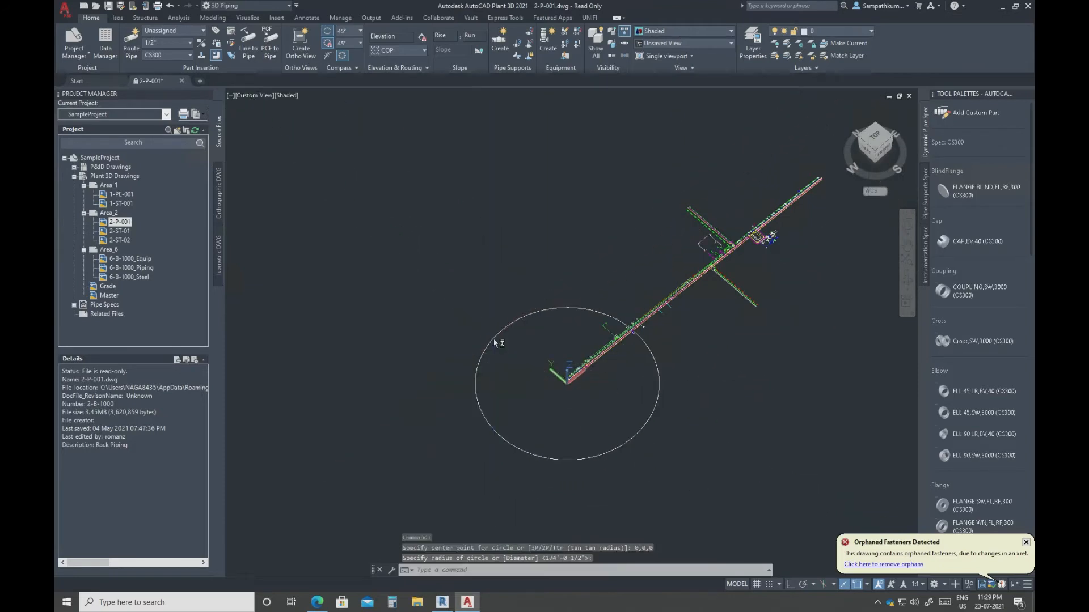
pyautogui.click(527, 387)
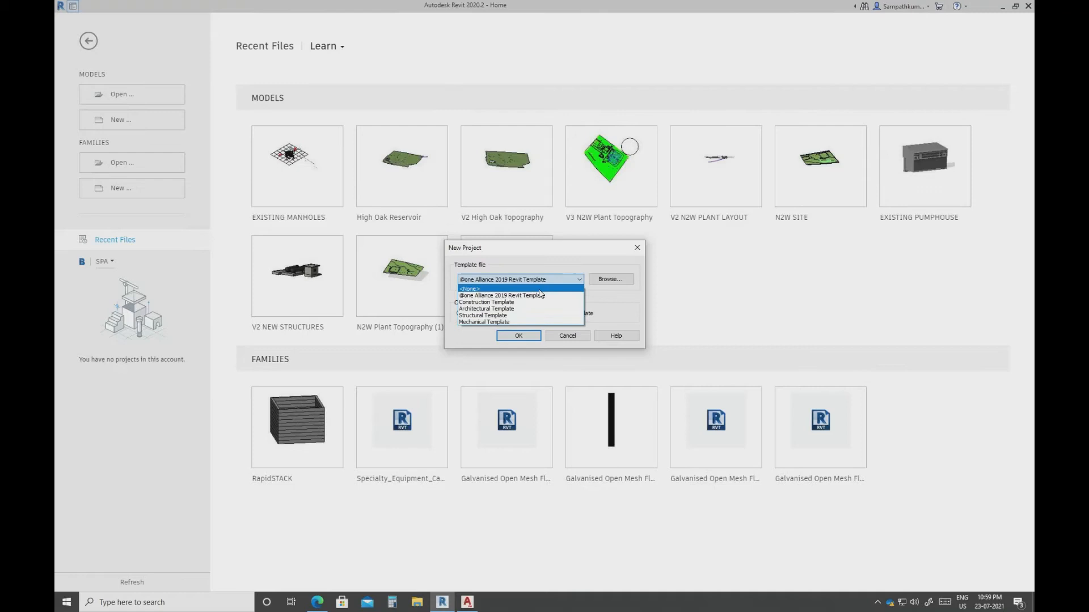
# Create new Revit project Project5 from a template and uncrop its Level 0 plan
pyautogui.click(518, 335)
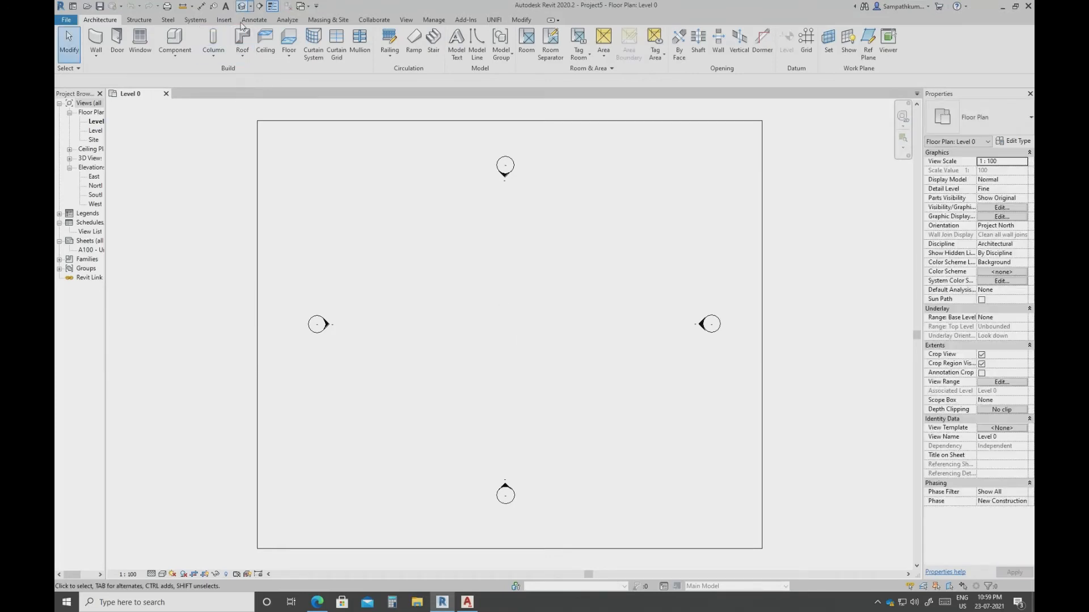
pyautogui.click(97, 121)
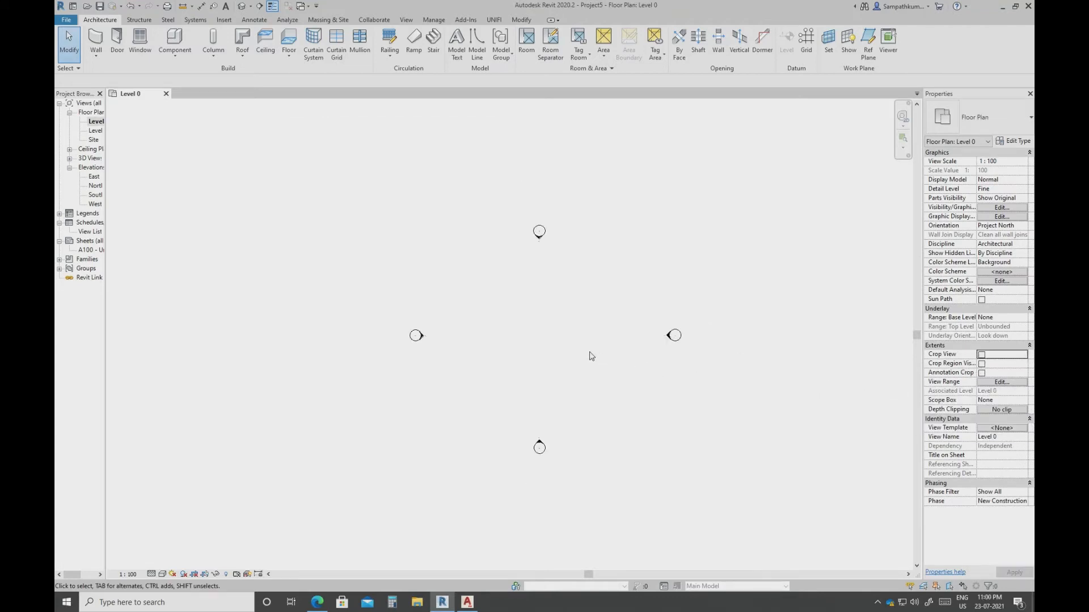
# Bring up the Link CAD Formats window from the Insert tab
pyautogui.click(223, 20)
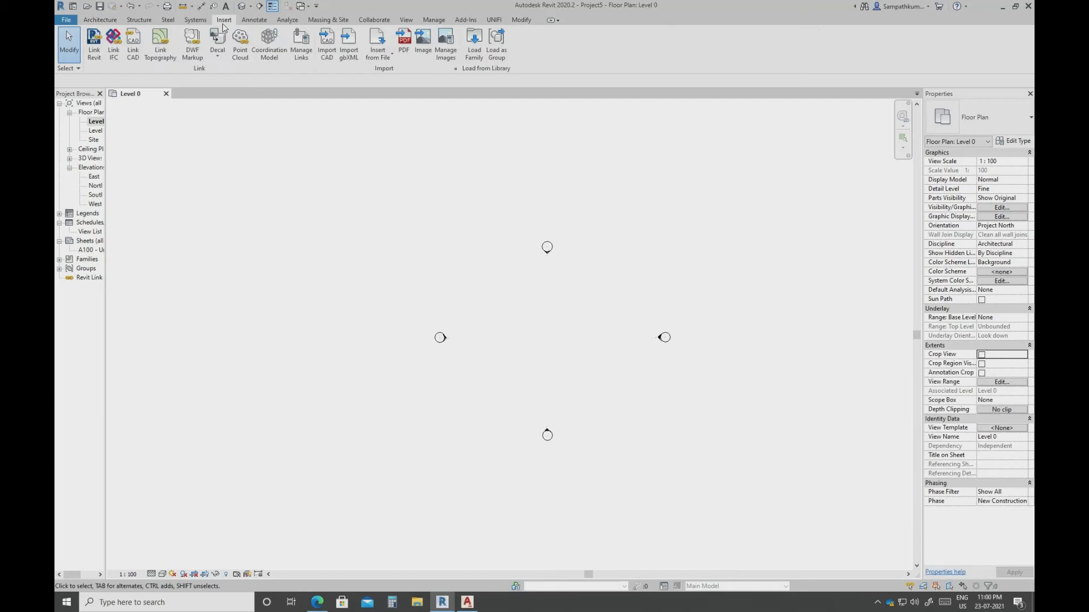
pyautogui.click(327, 20)
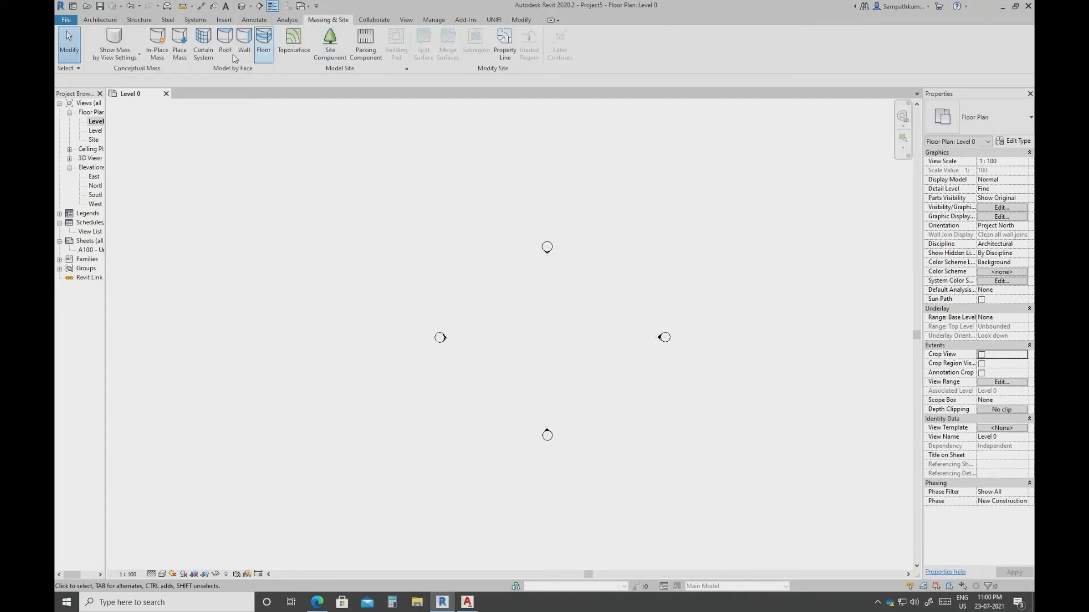
pyautogui.click(224, 19)
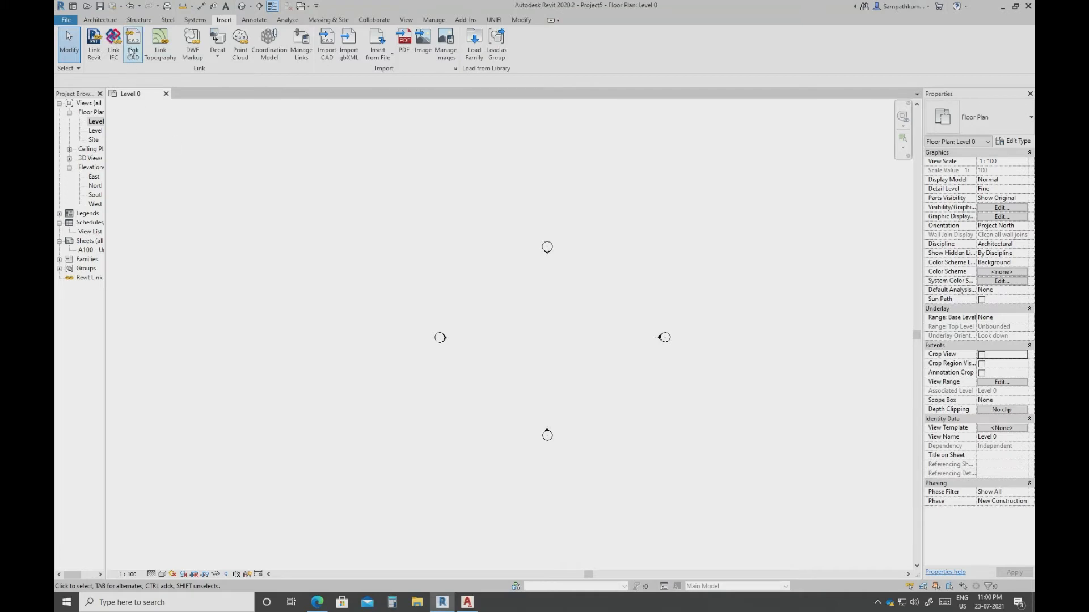
pyautogui.click(132, 43)
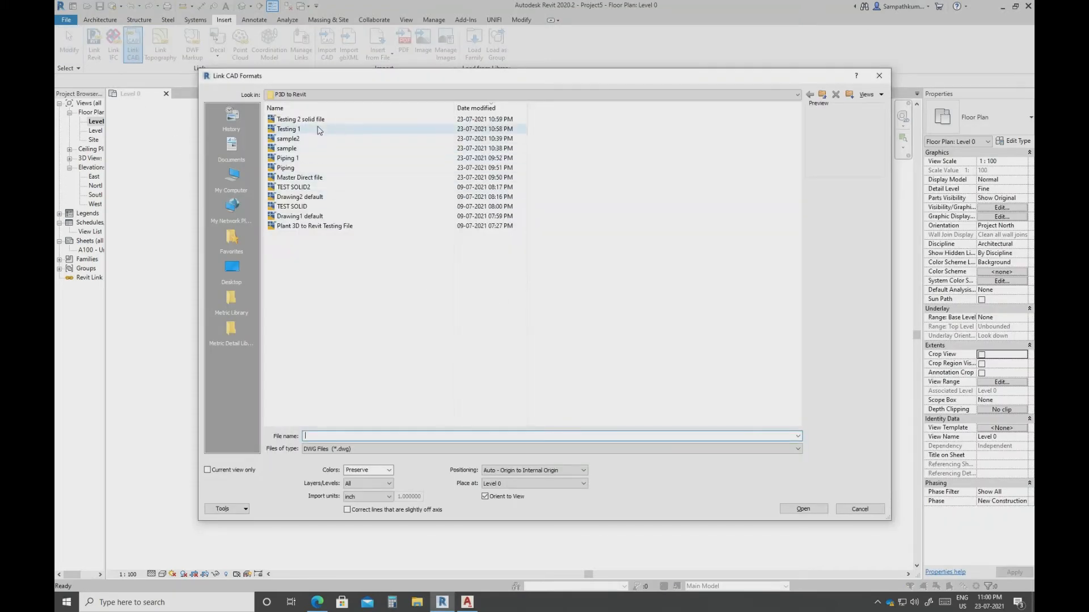
# Link the Testing 1 drawing from the P3D to Revit folder into Project5
pyautogui.click(287, 129)
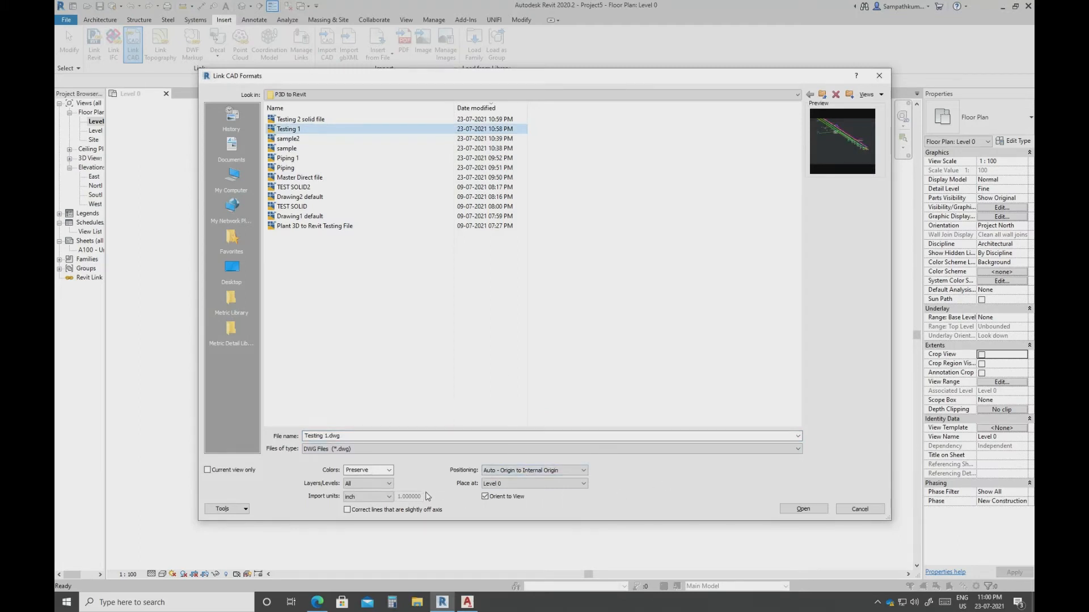
pyautogui.click(534, 469)
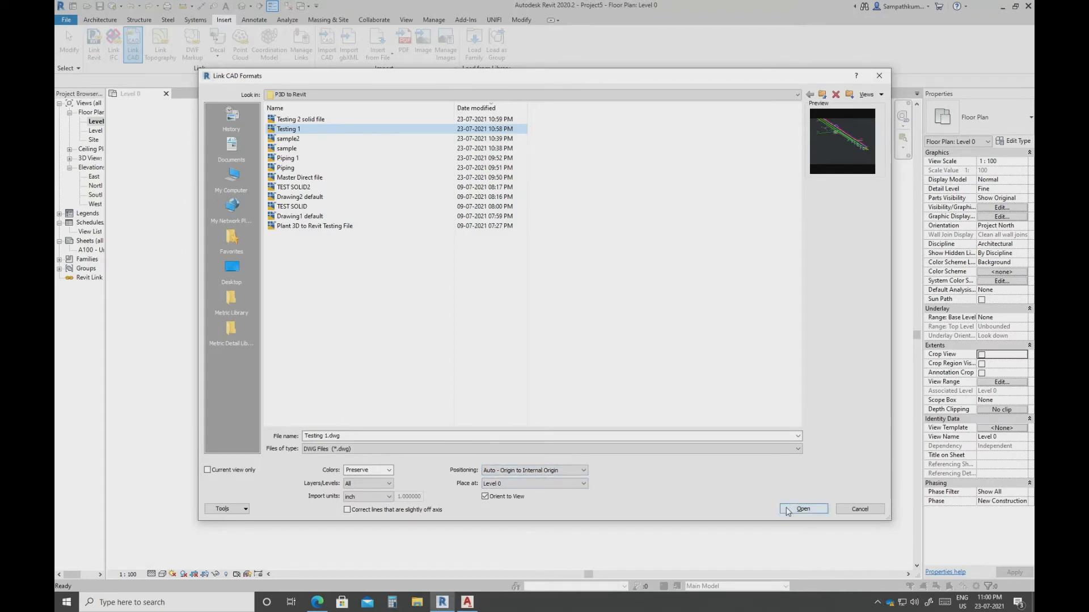
pyautogui.click(803, 509)
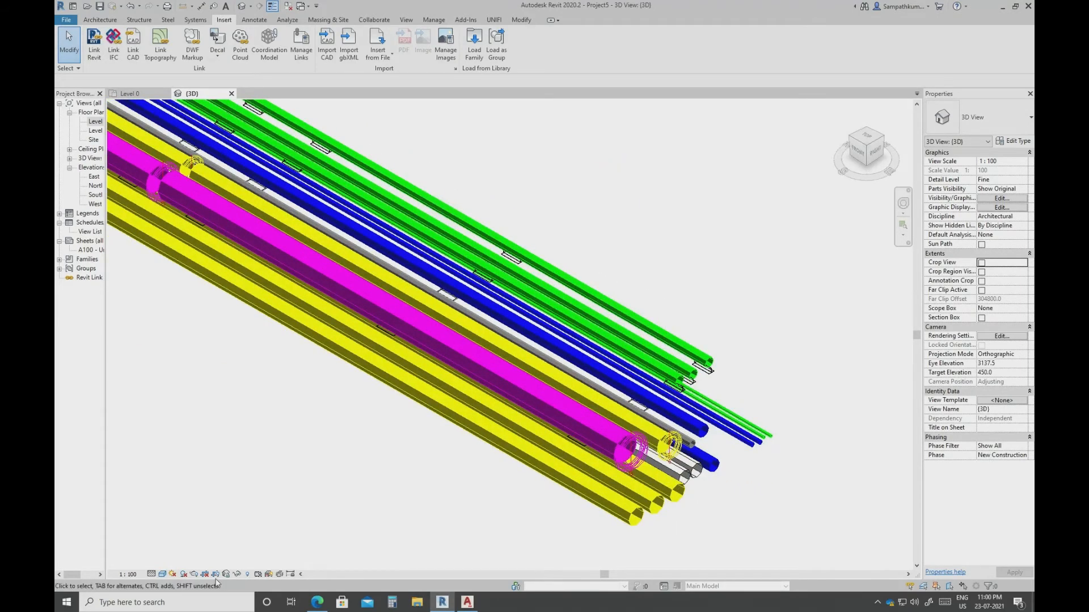
# Fit the linked pipe rack in the 3D view, then create new project Project6
pyautogui.click(167, 574)
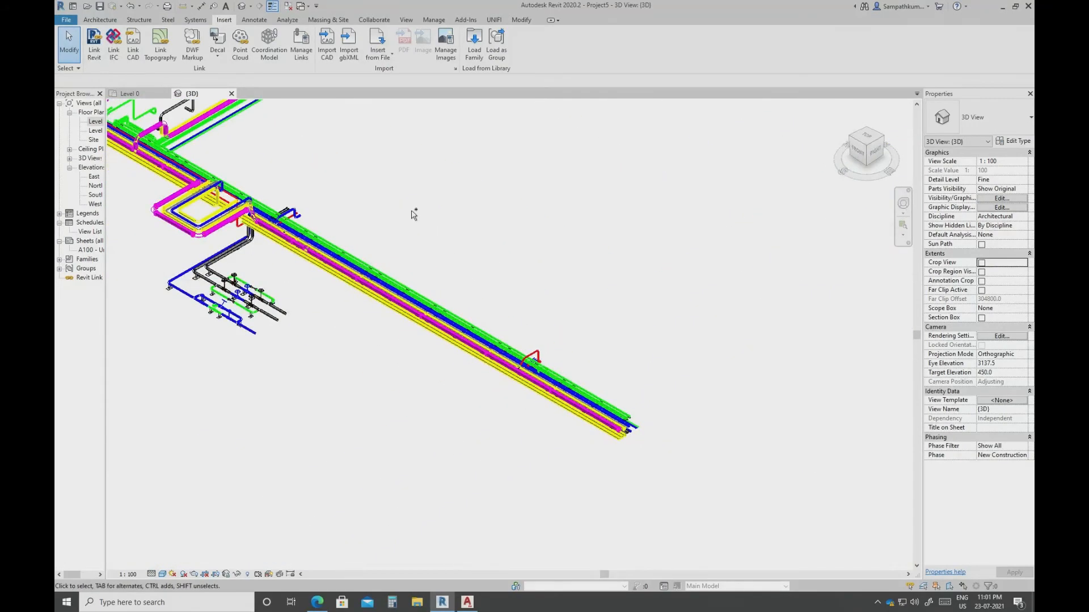
pyautogui.moveTo(443, 291)
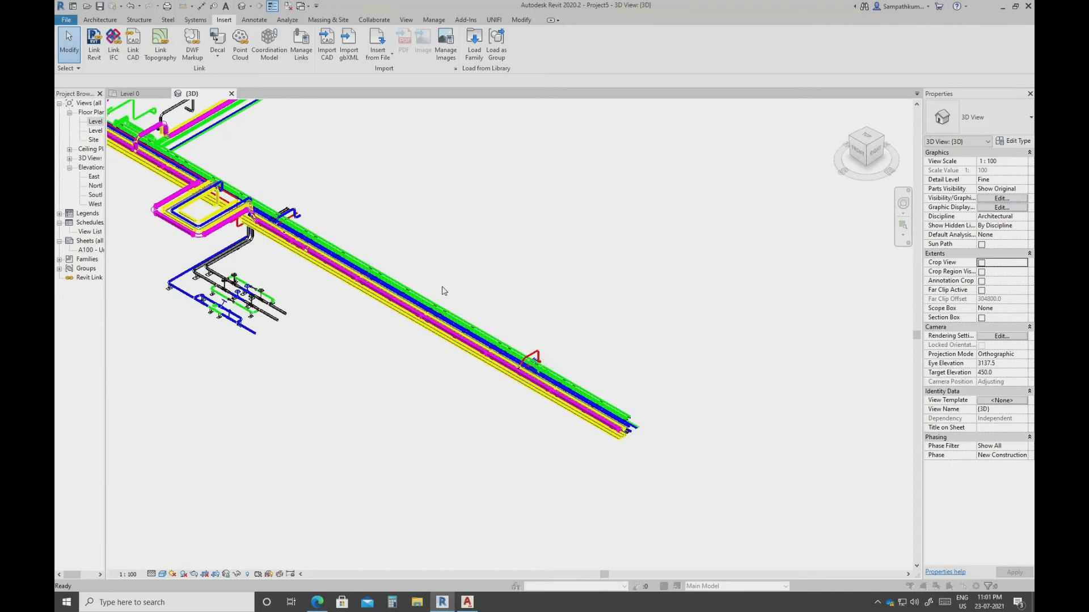
pyautogui.click(579, 279)
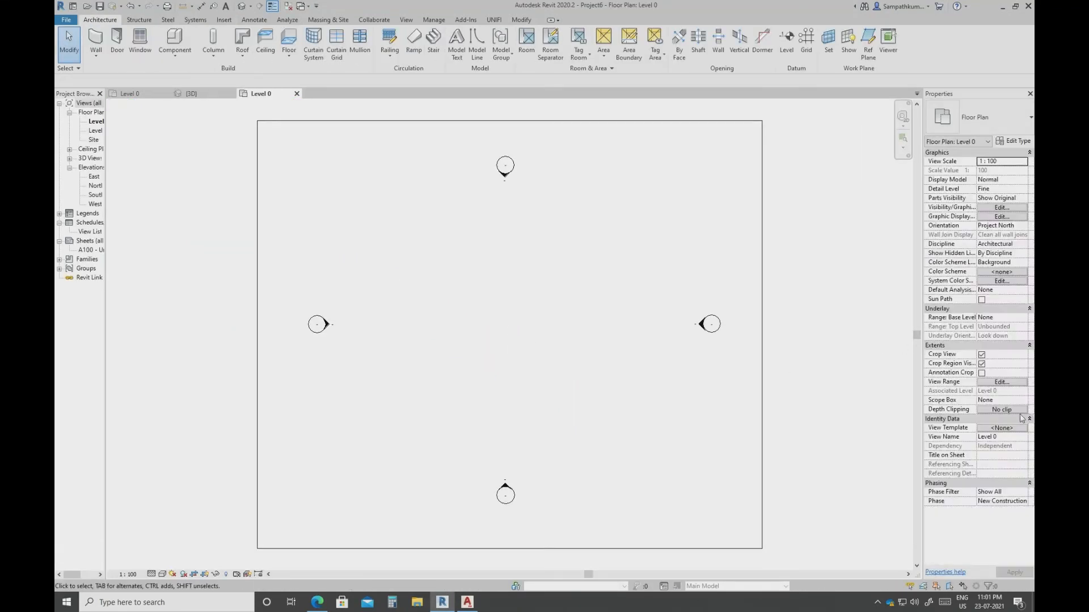
# Turn off Crop View on Project6's Level 0 floor plan and apply it
pyautogui.click(982, 354)
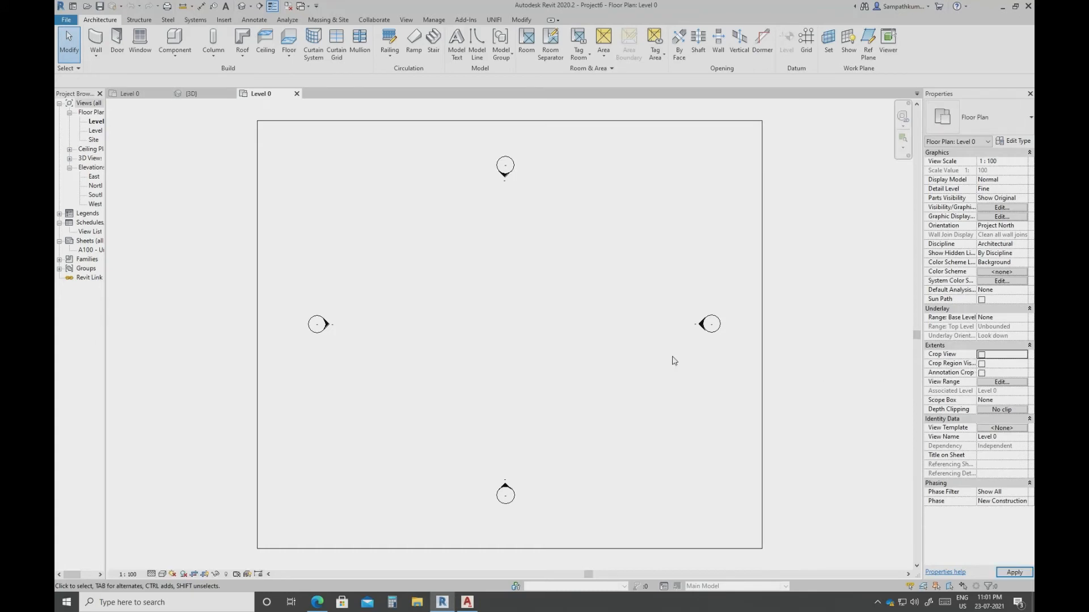
pyautogui.click(95, 121)
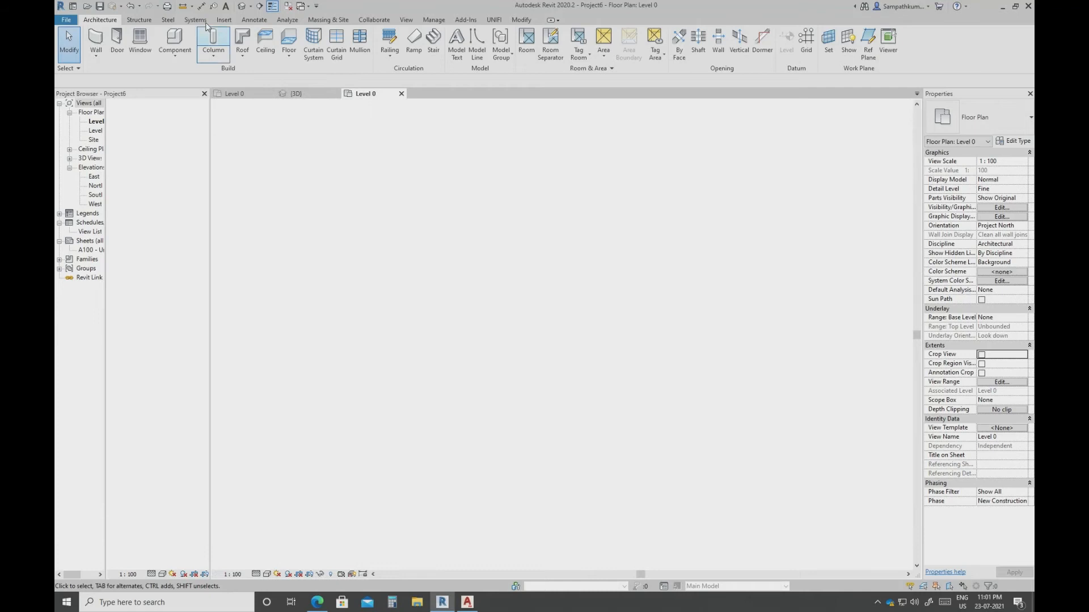
# Link the Testing 2 solid file drawing into Project6 via Link CAD
pyautogui.click(224, 19)
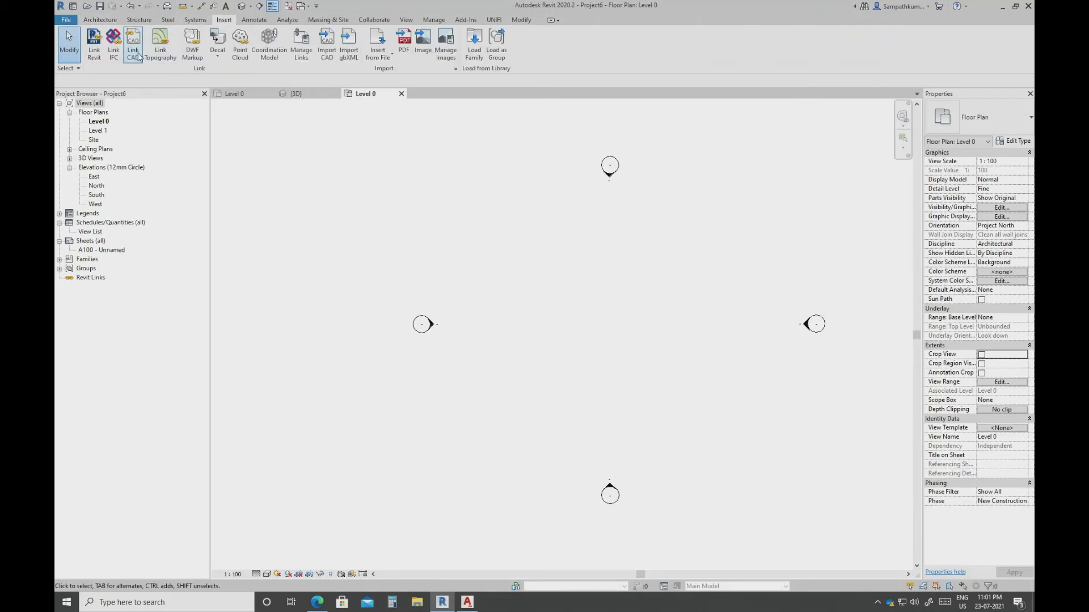
pyautogui.click(132, 42)
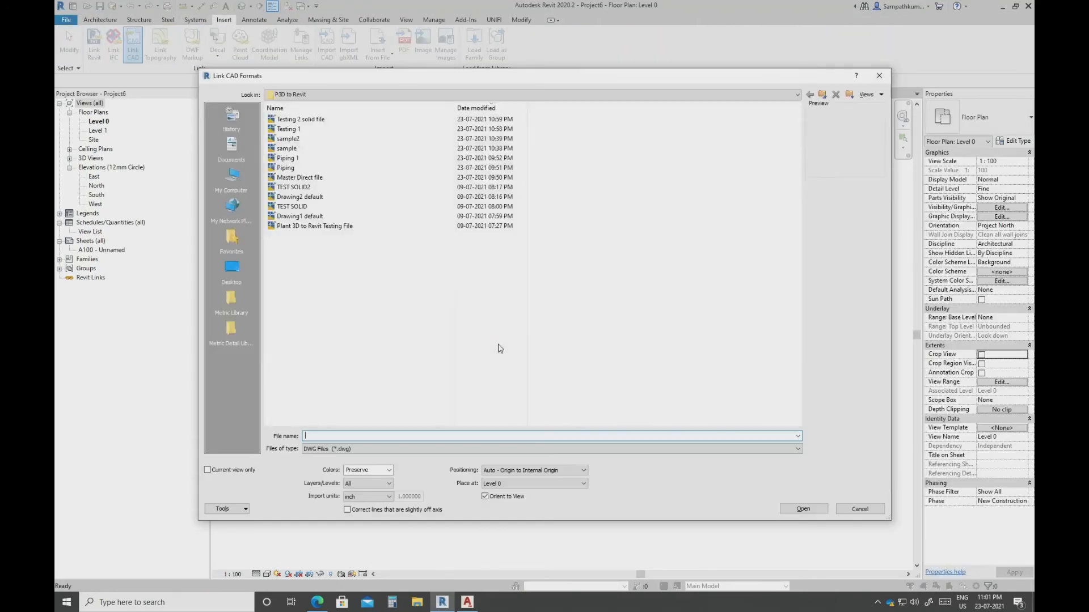
pyautogui.click(301, 119)
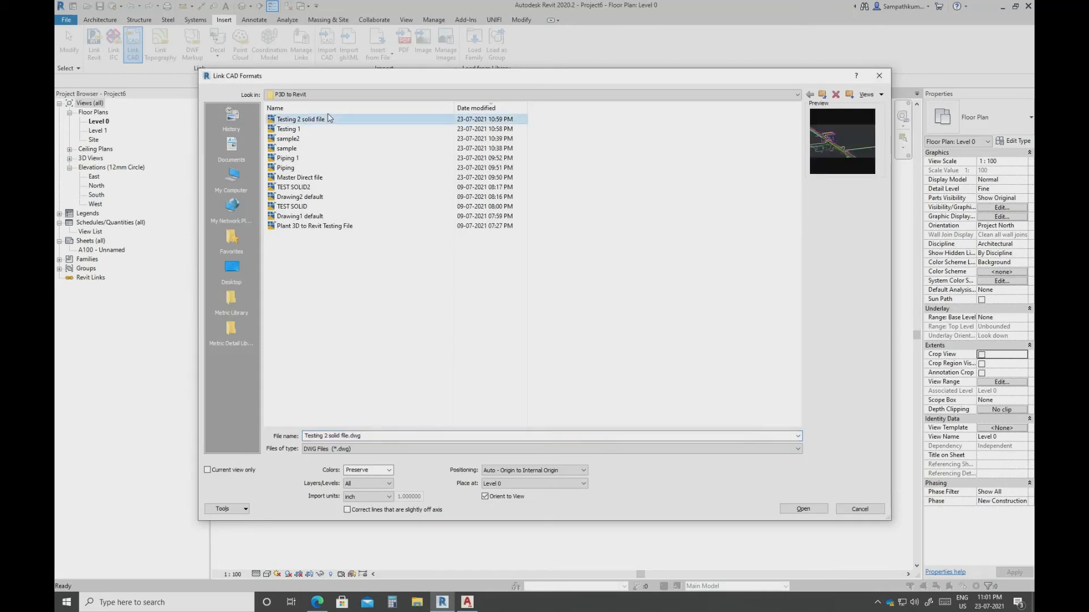
pyautogui.moveTo(803, 510)
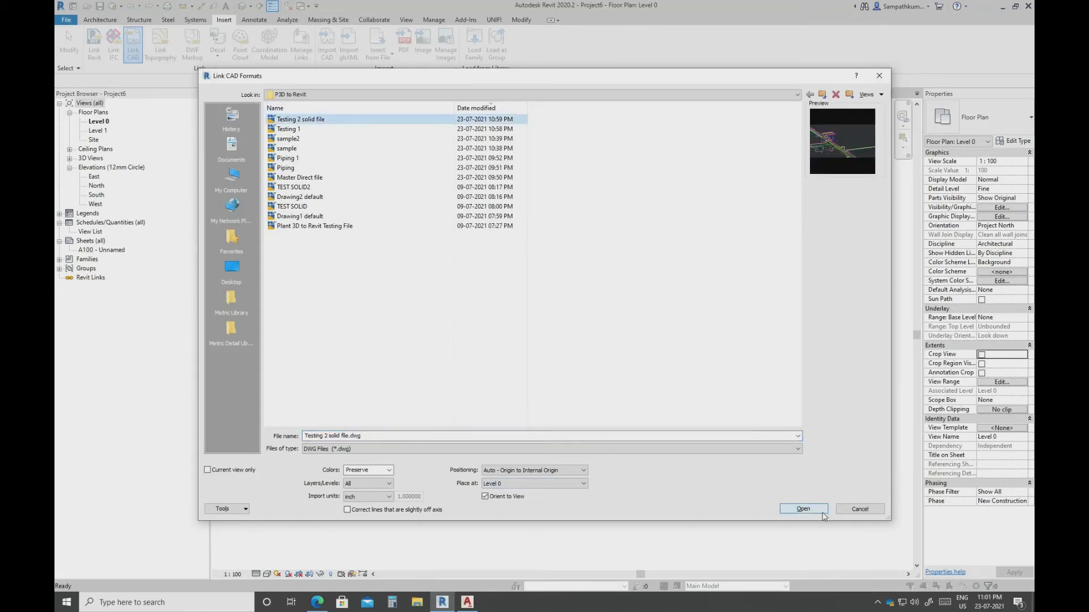
pyautogui.click(803, 510)
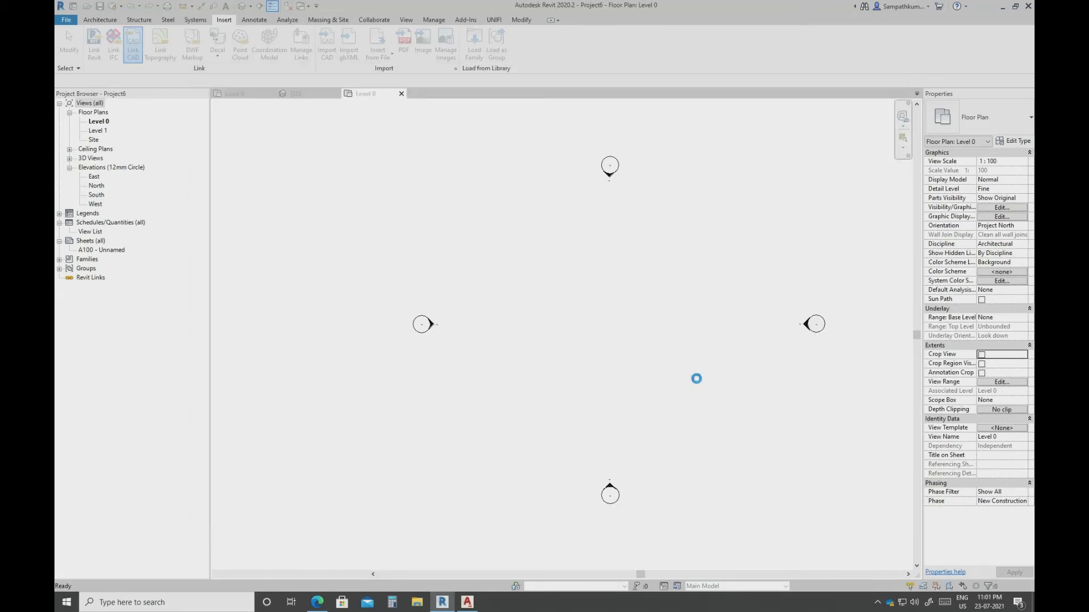
# Show Project6's linked solid pipe rack in the default 3D view
pyautogui.click(132, 42)
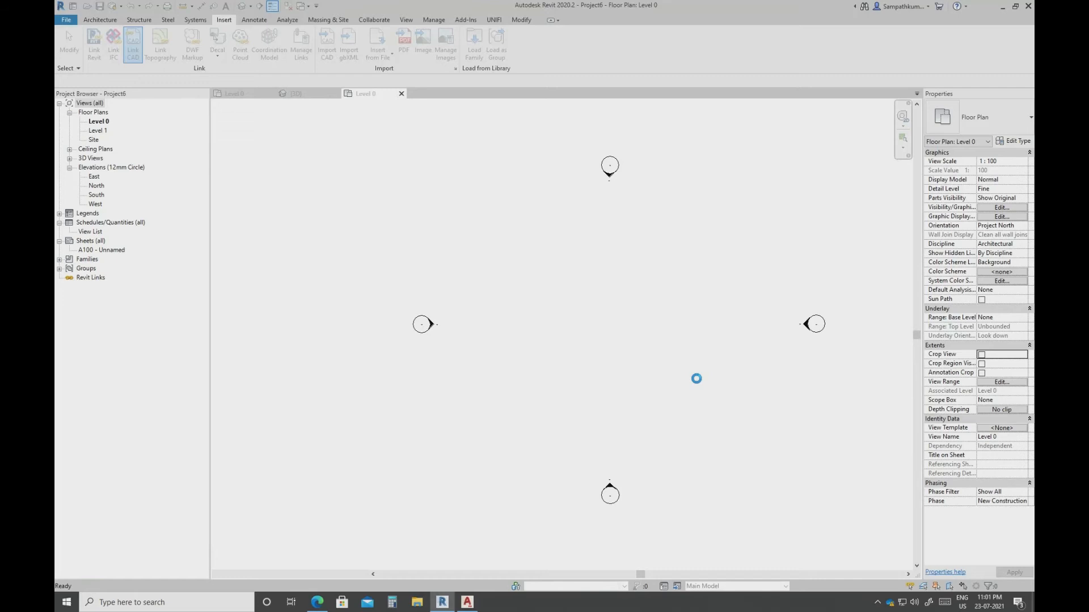
pyautogui.click(133, 44)
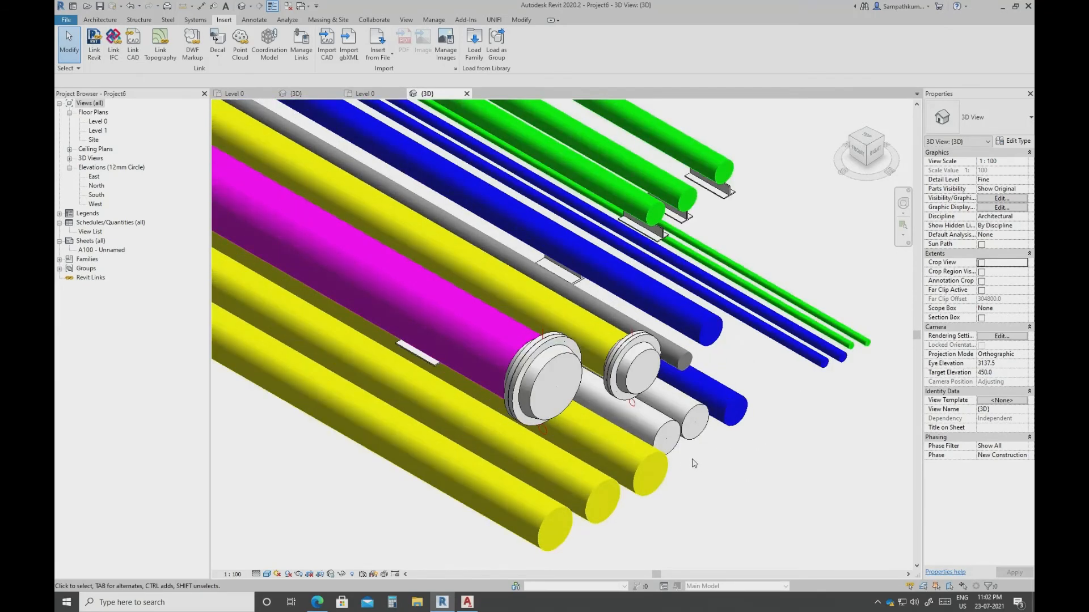
pyautogui.moveTo(711, 477)
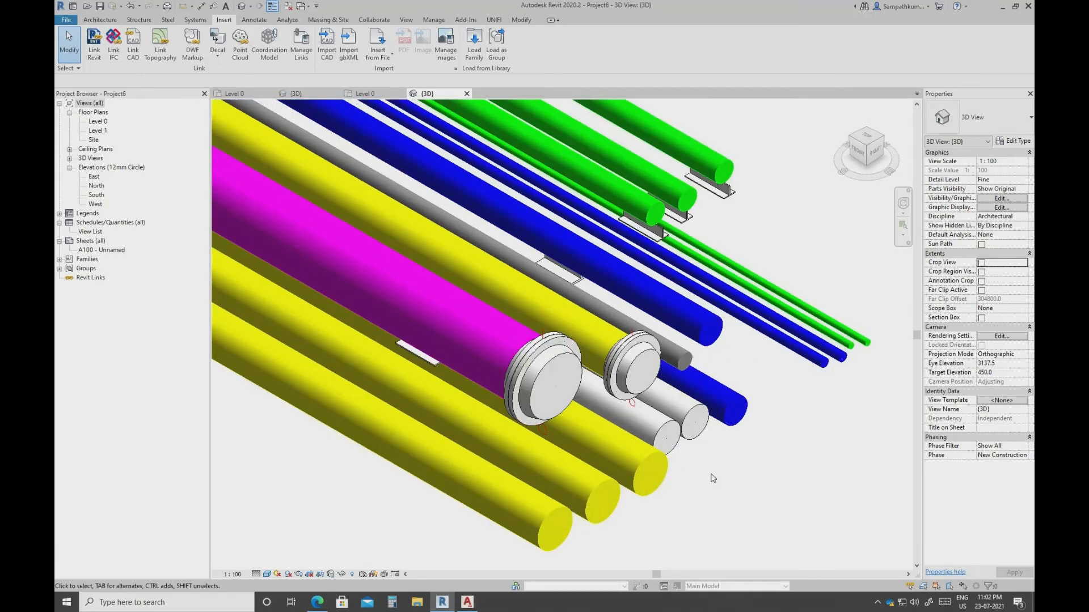